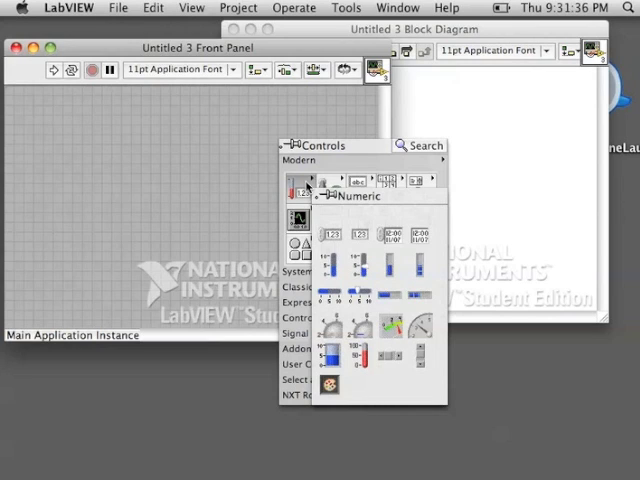
mouse_move(332, 233)
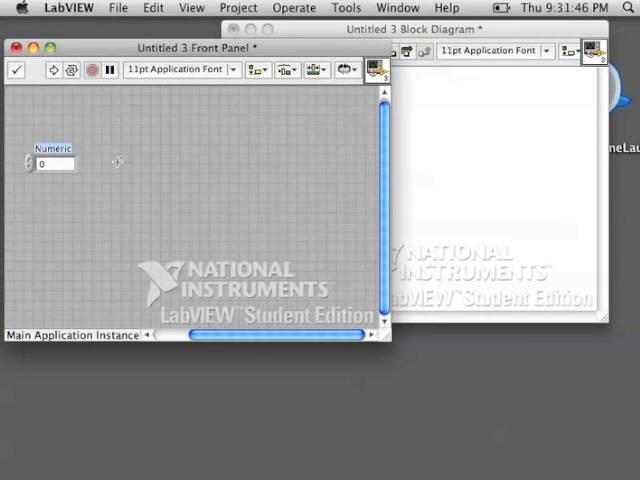
Move the Numeric control toward the front panel's top left and enter 9.13
drag(52, 162, 58, 149)
text(9.1)
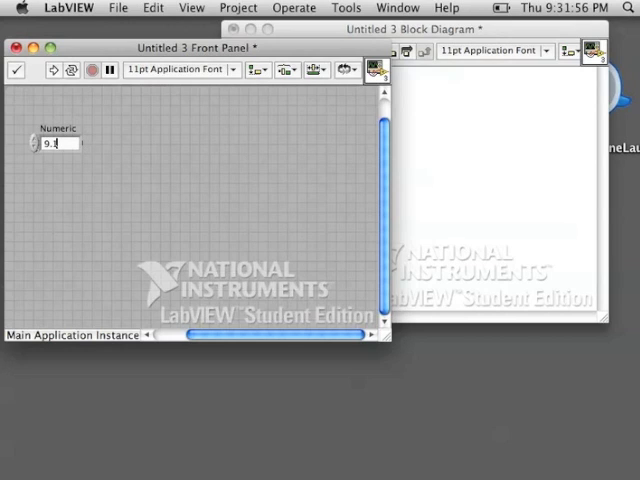
text(3)
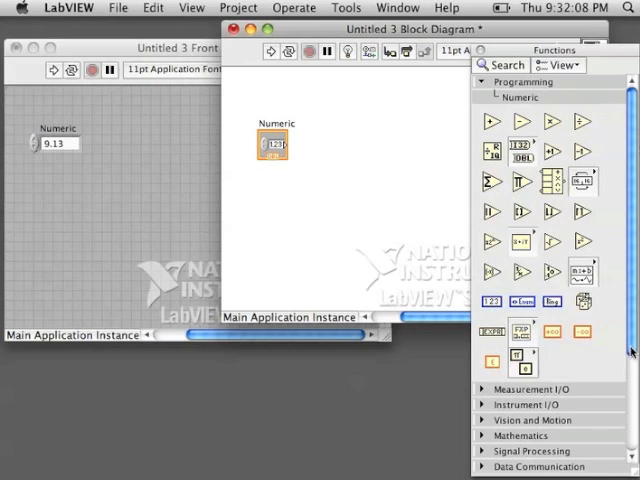
Open the Numeric terminal's shortcut menu on the block diagram to change its representation
right_click(272, 143)
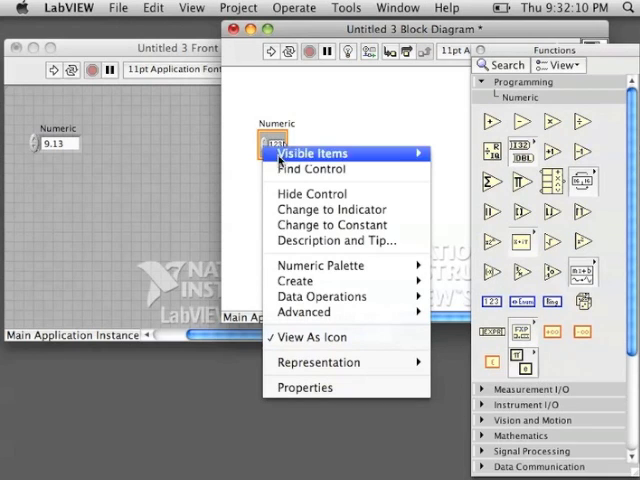
mouse_move(320, 296)
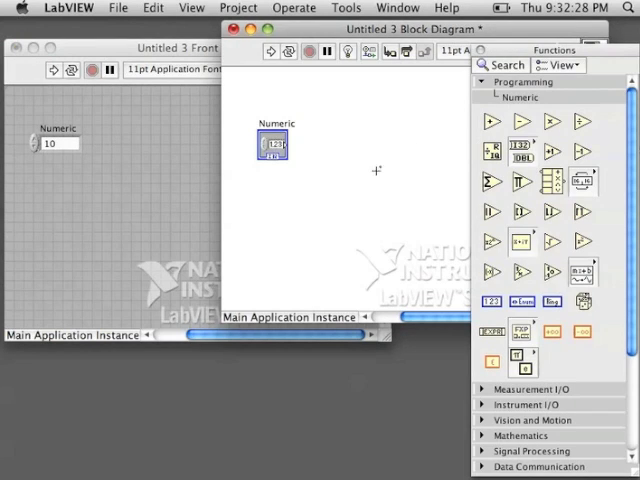
mouse_move(148, 190)
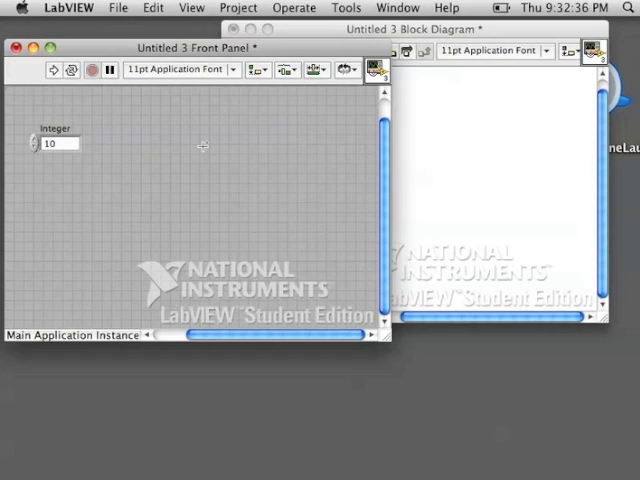
mouse_move(309, 264)
text(Rational)
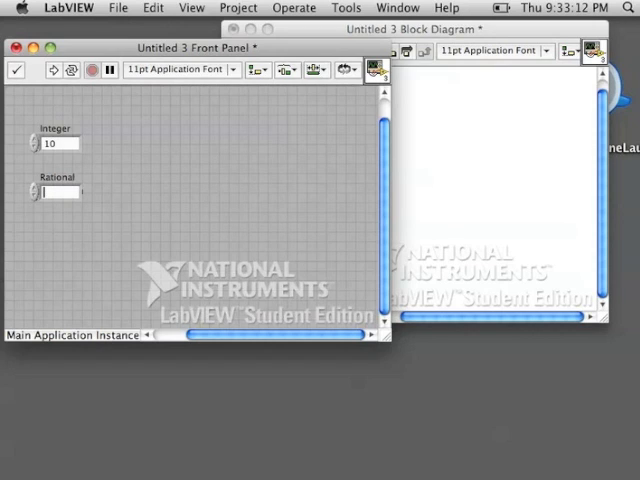
Enter 89.54666 as the Rational control's value
text(89)
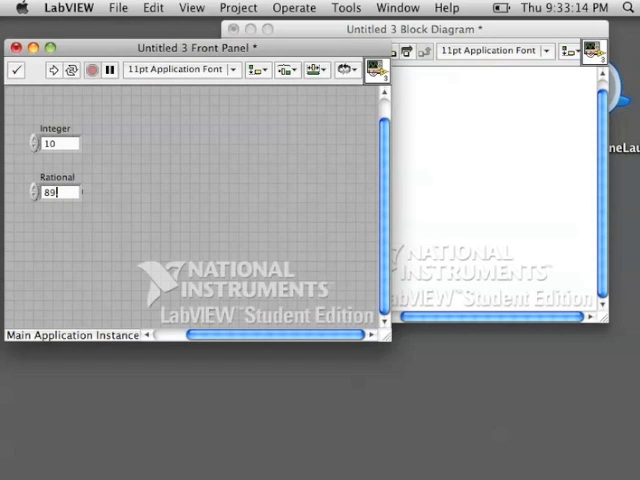
text(0.54666)
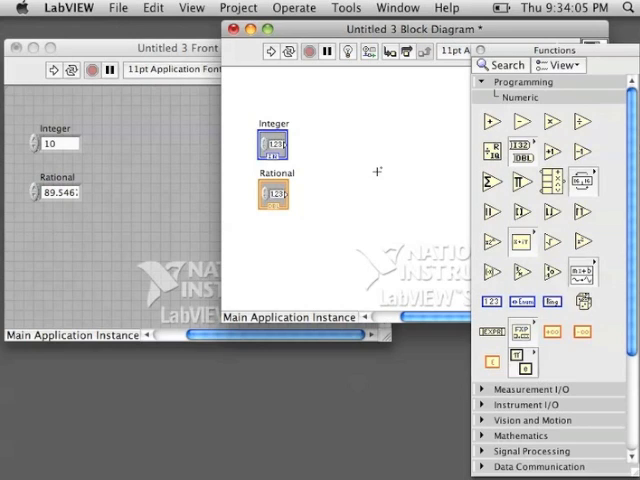
mouse_move(281, 225)
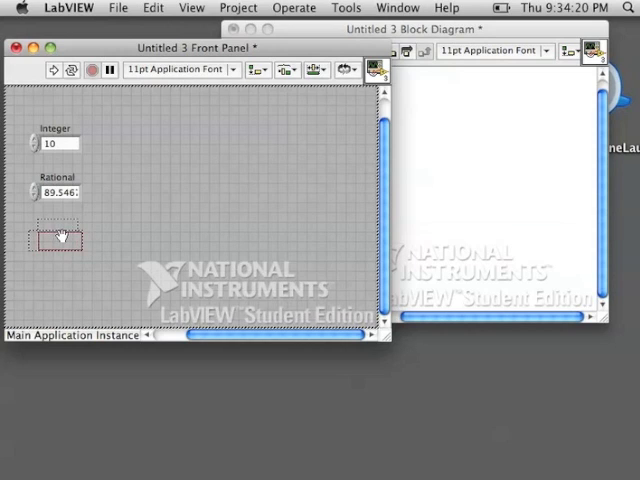
Add a third numeric control labelled Whole and test its decrement arrow below zero
right_click(57, 240)
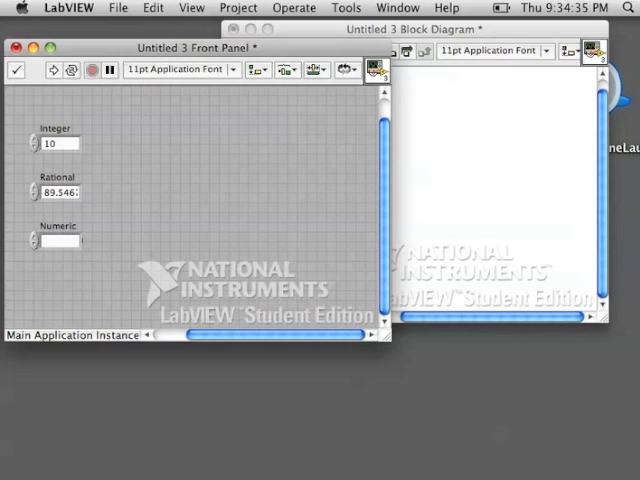
text(89)
click(60, 143)
text(-10)
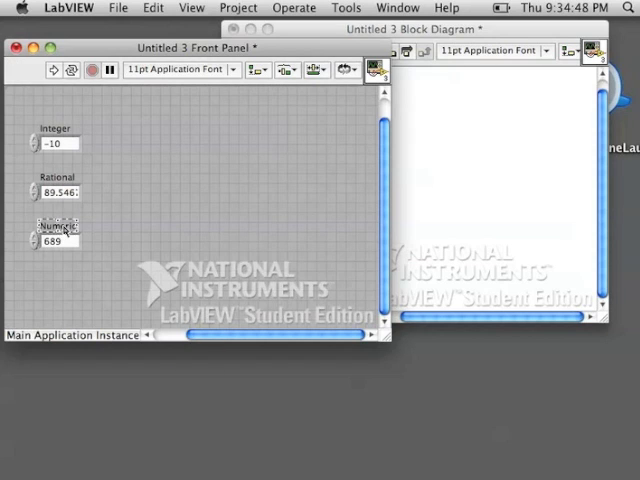
text(Whole)
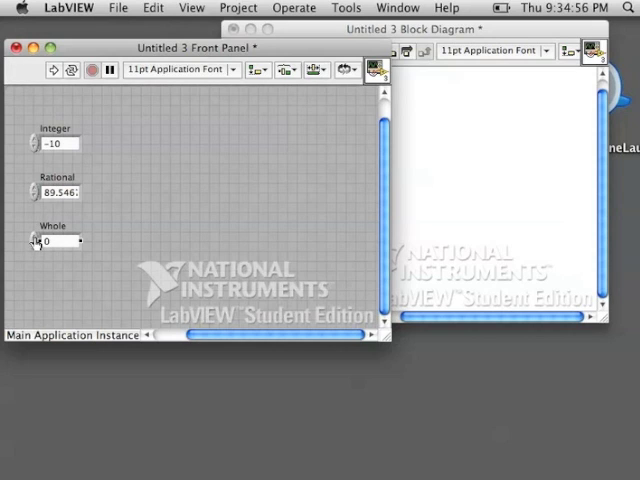
click(35, 237)
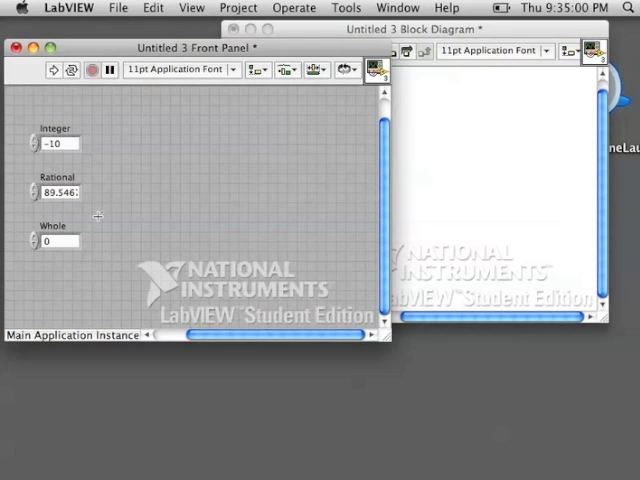
click(32, 148)
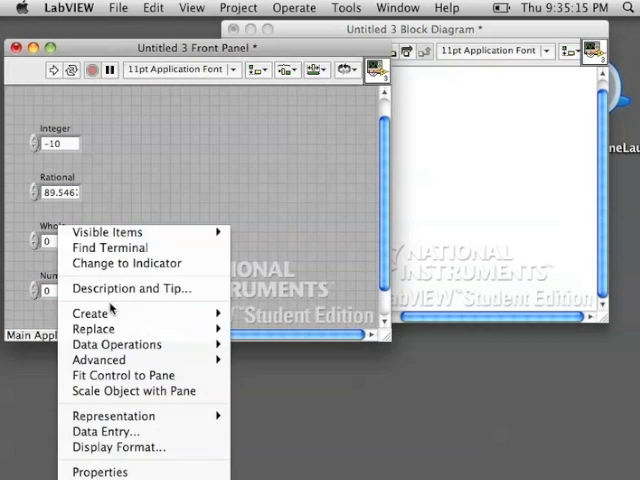
mouse_move(104, 431)
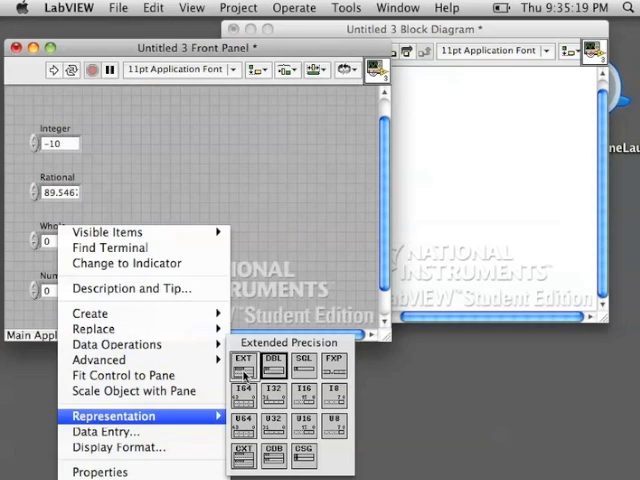
mouse_move(304, 361)
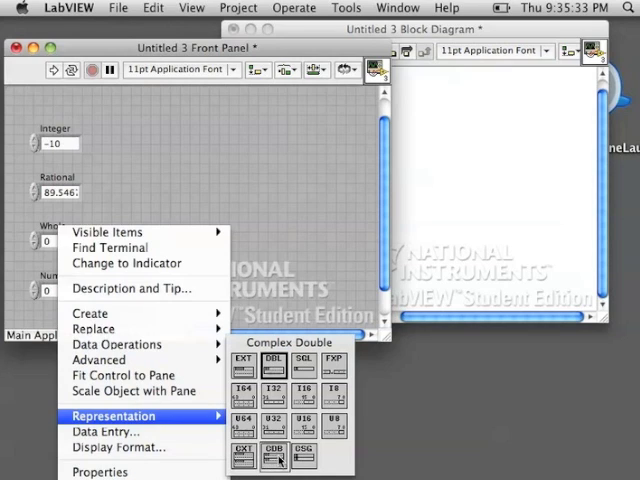
mouse_move(244, 456)
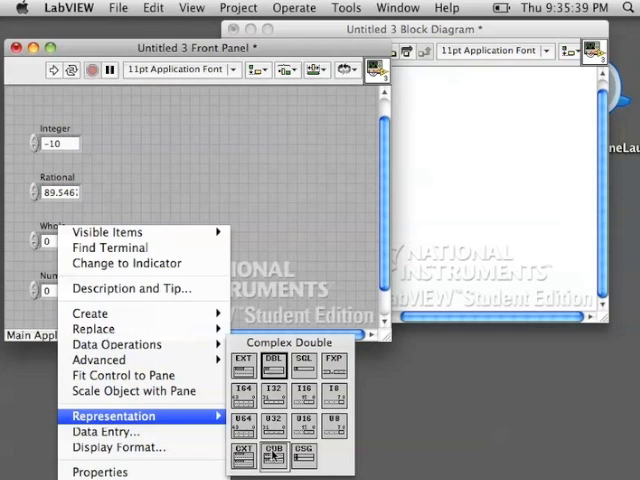
mouse_move(304, 455)
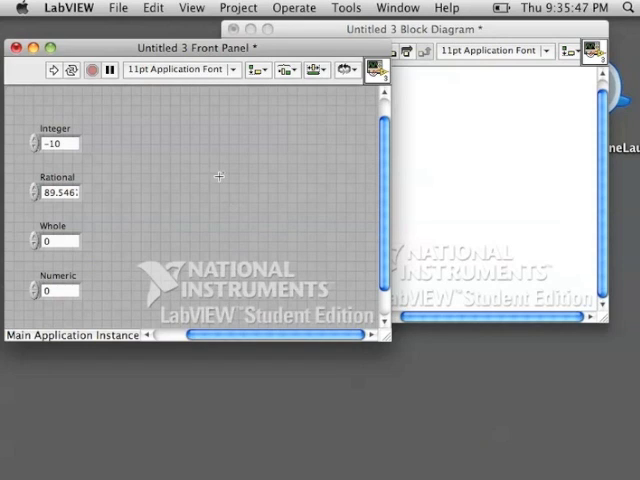
mouse_move(184, 210)
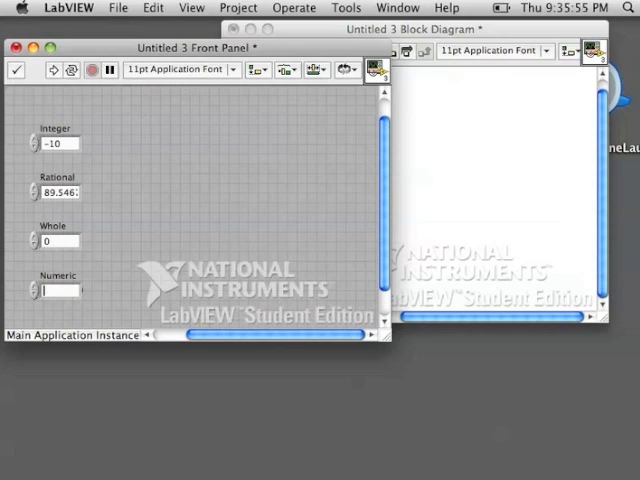
Enter 255 and step past it, rename the control OneByte, then reset it to 0
text(255)
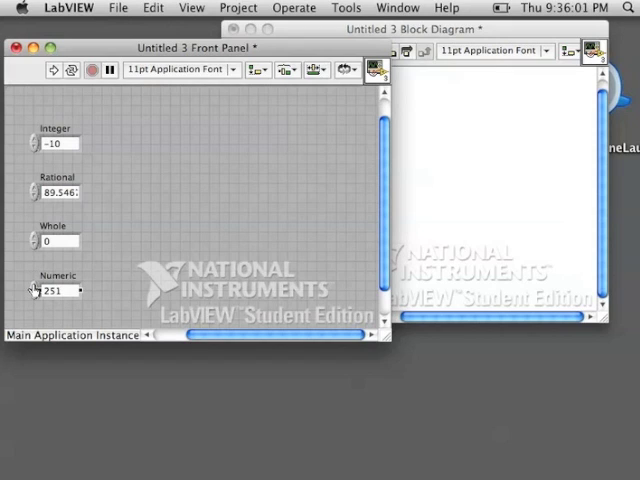
click(34, 287)
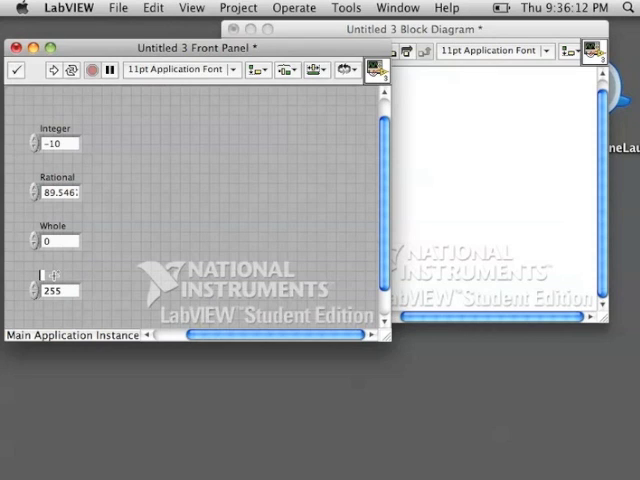
text(OneByte)
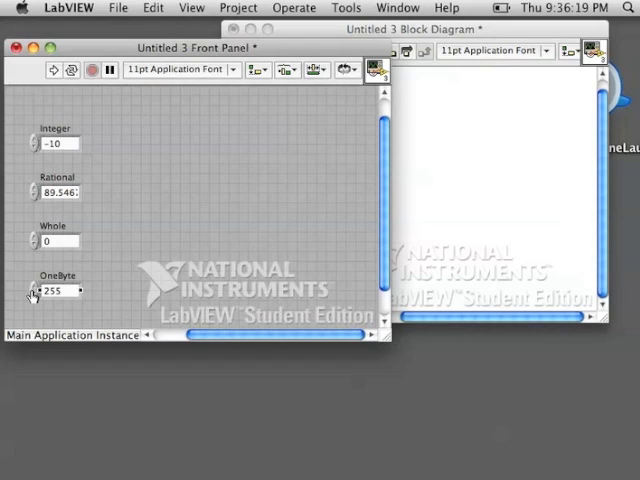
click(33, 294)
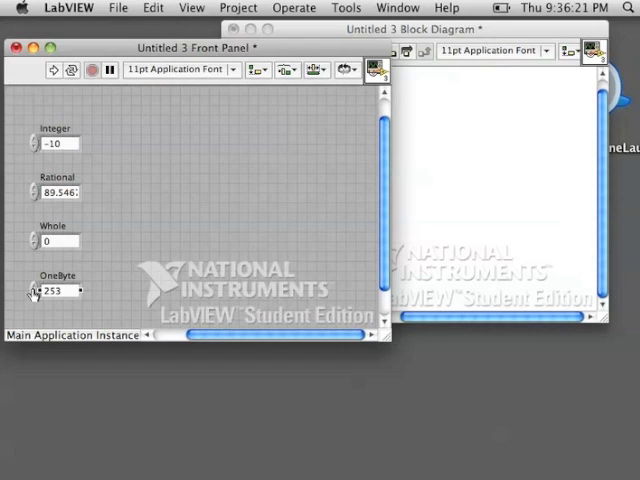
text(0)
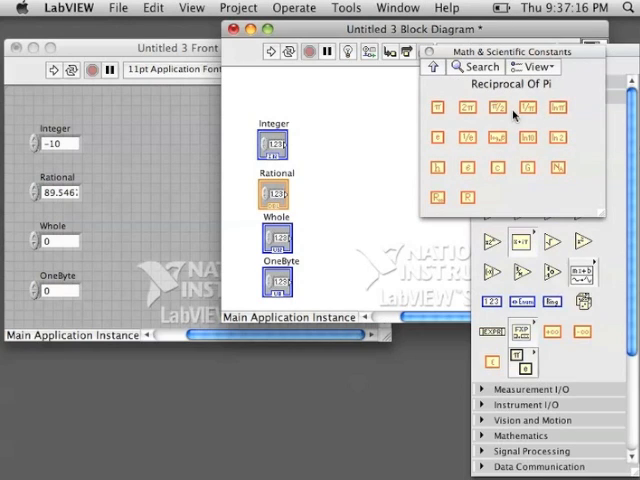
mouse_move(497, 168)
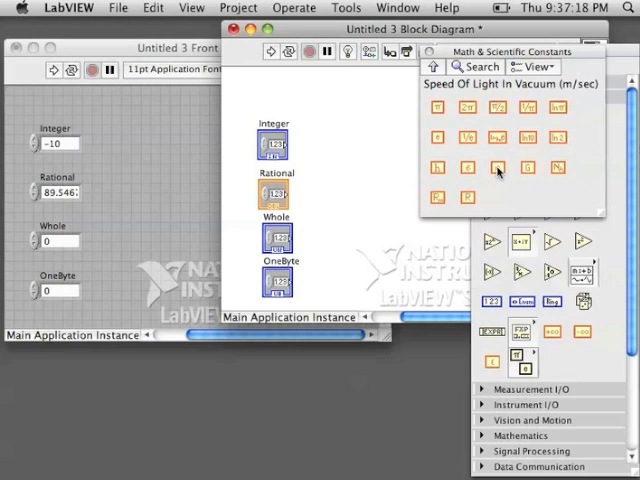
mouse_move(433, 66)
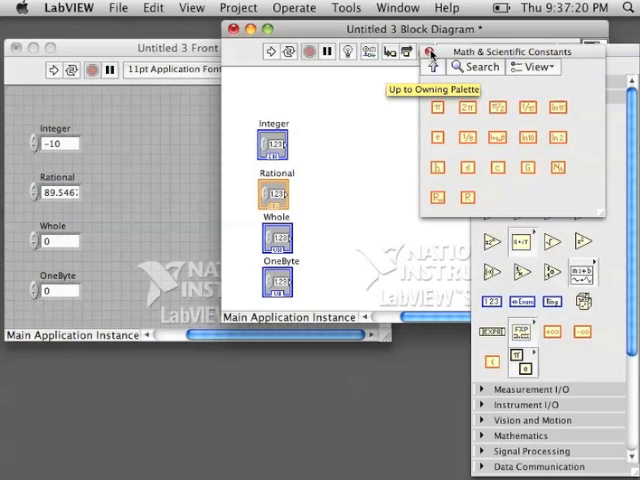
Go up from Math & Scientific Constants back to the Numeric functions palette
click(433, 66)
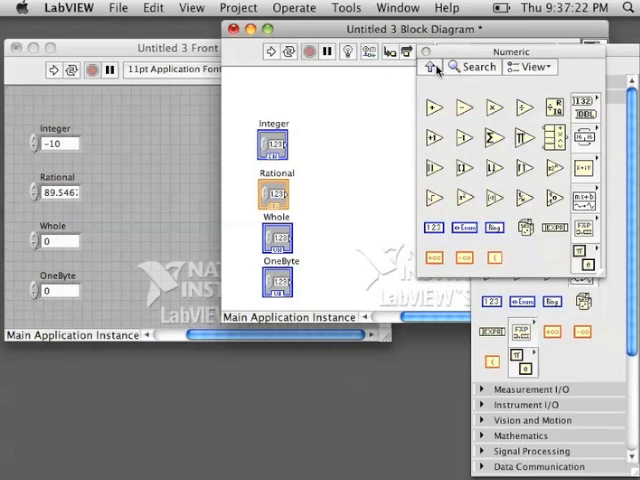